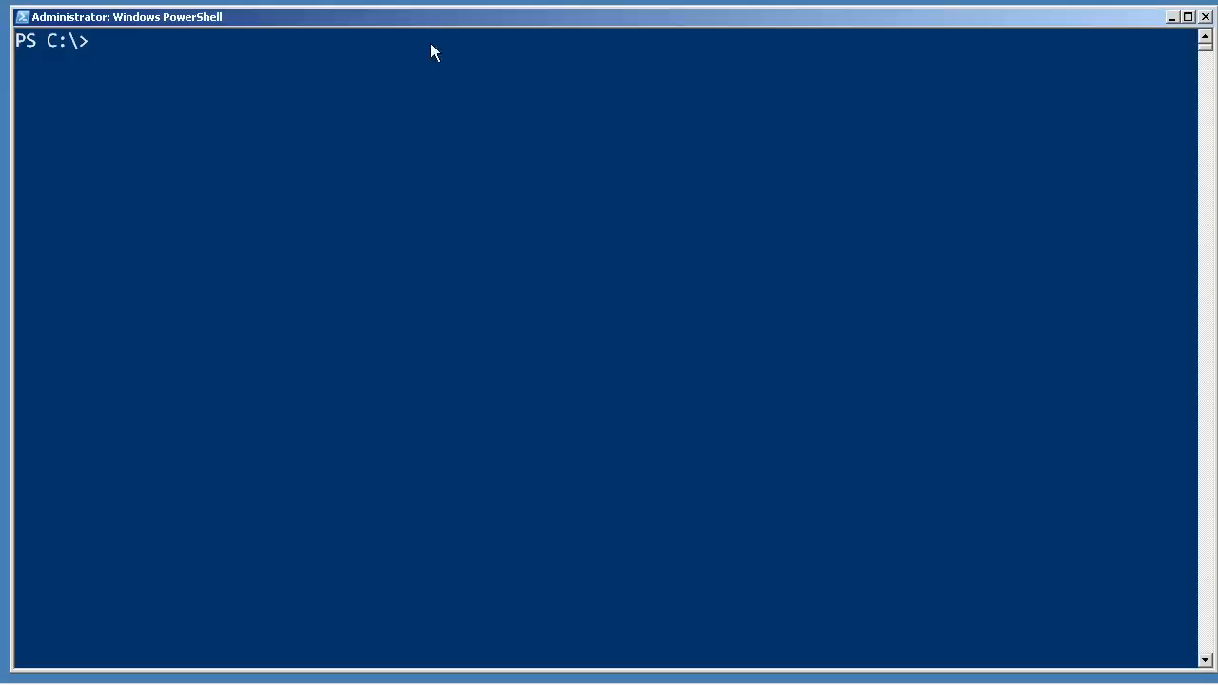
mouse_move(429, 106)
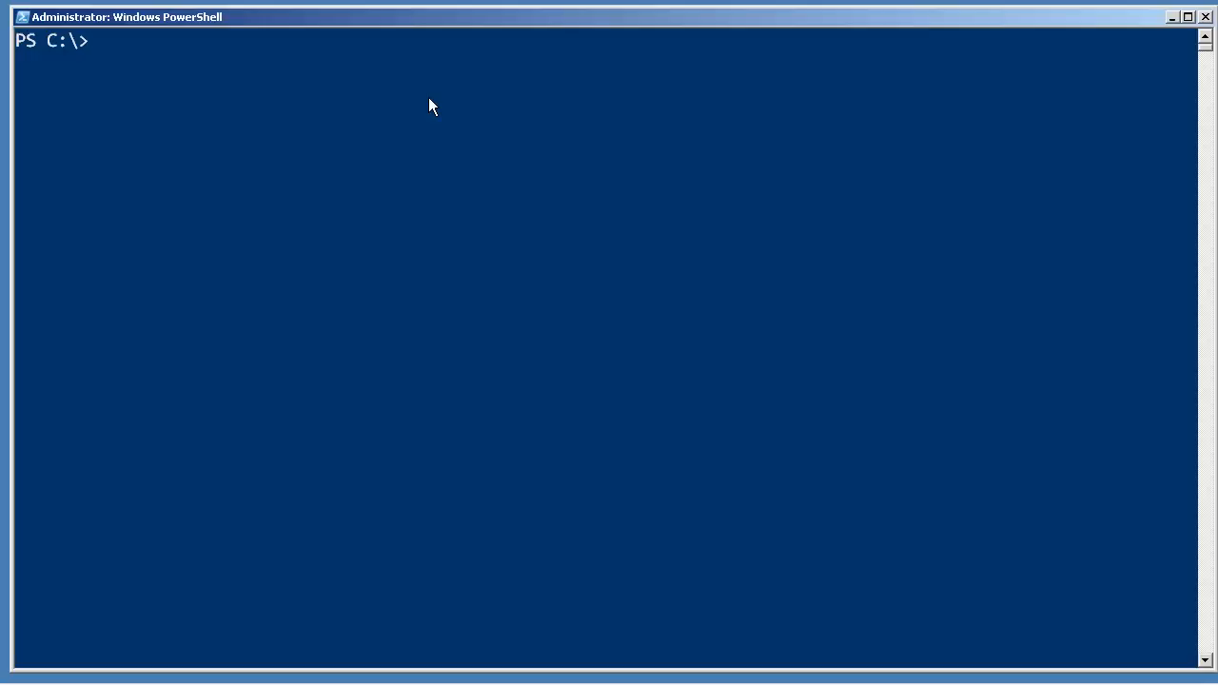
- Store all services in $services with get-service and print the variable's contents
type("$")
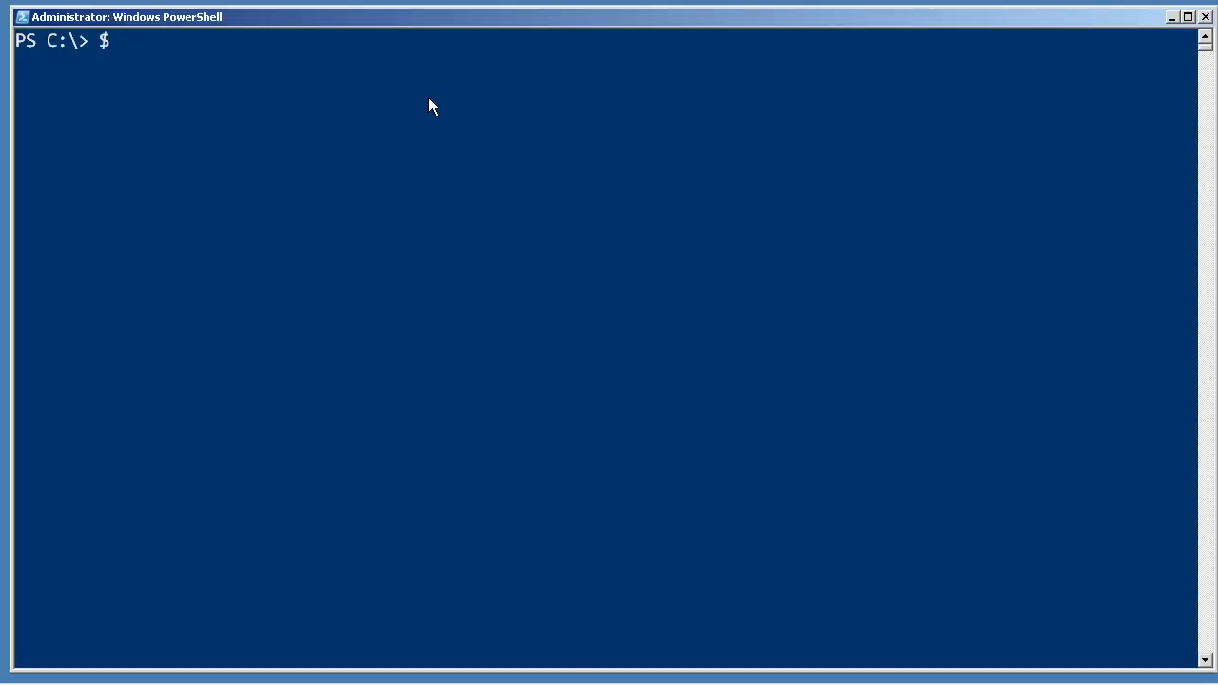
type("se")
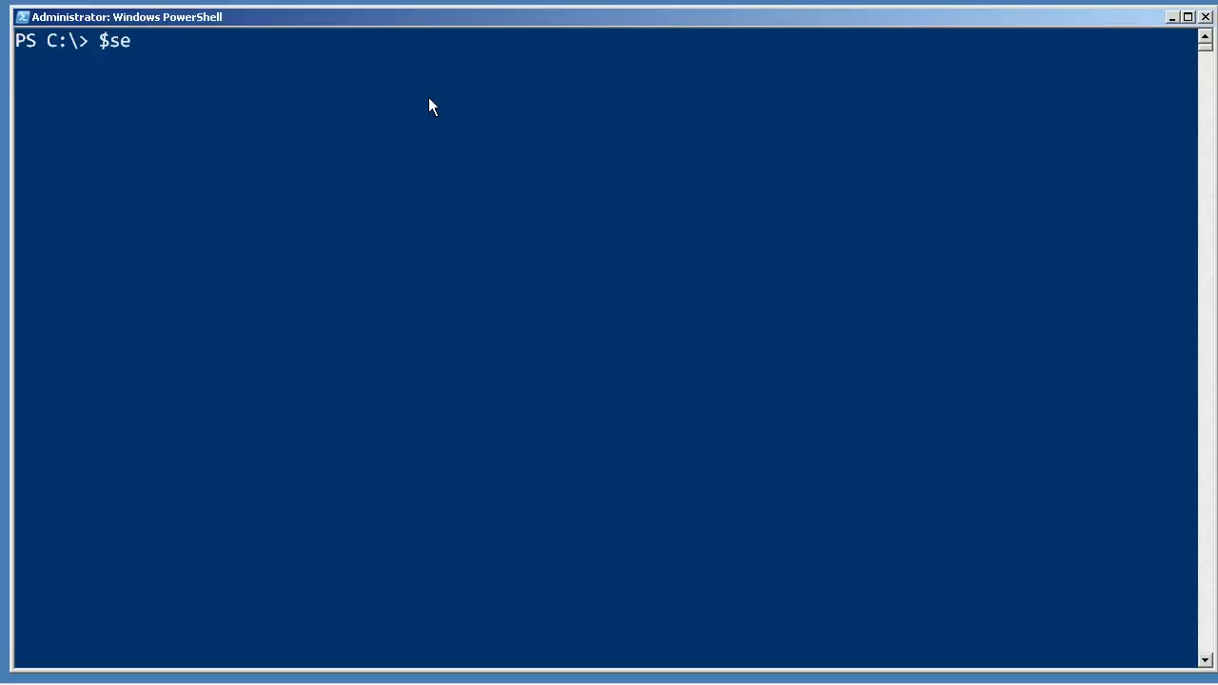
type("rvices = get-service")
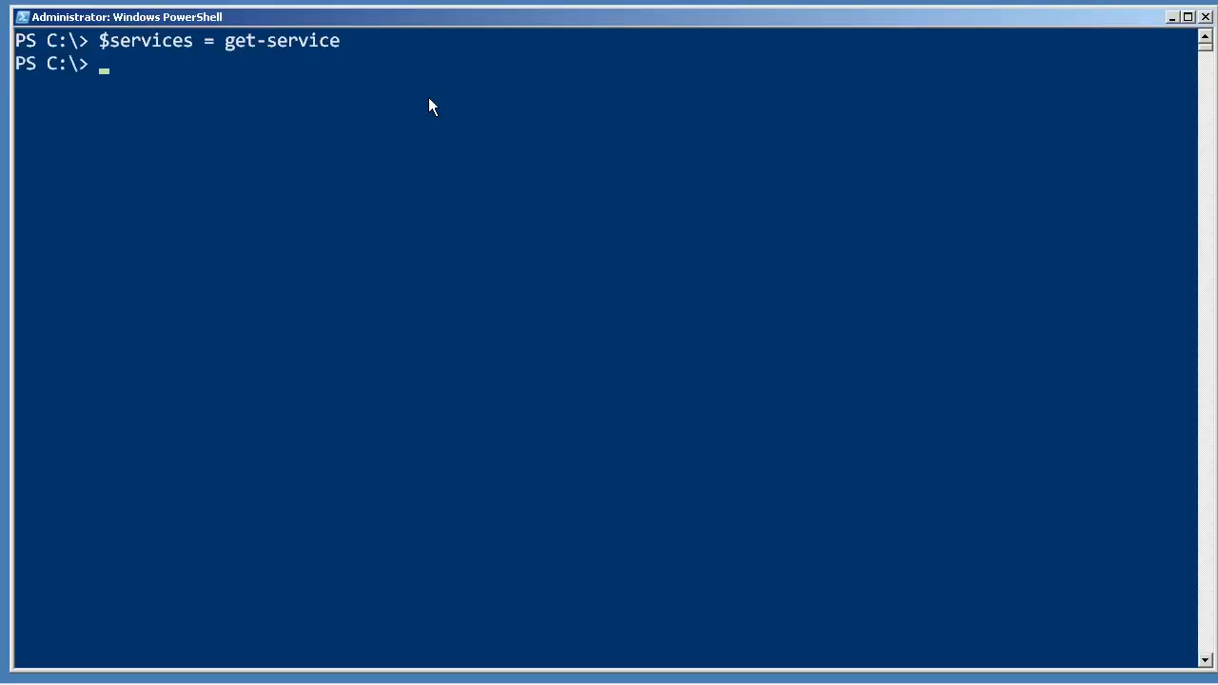
type("$se")
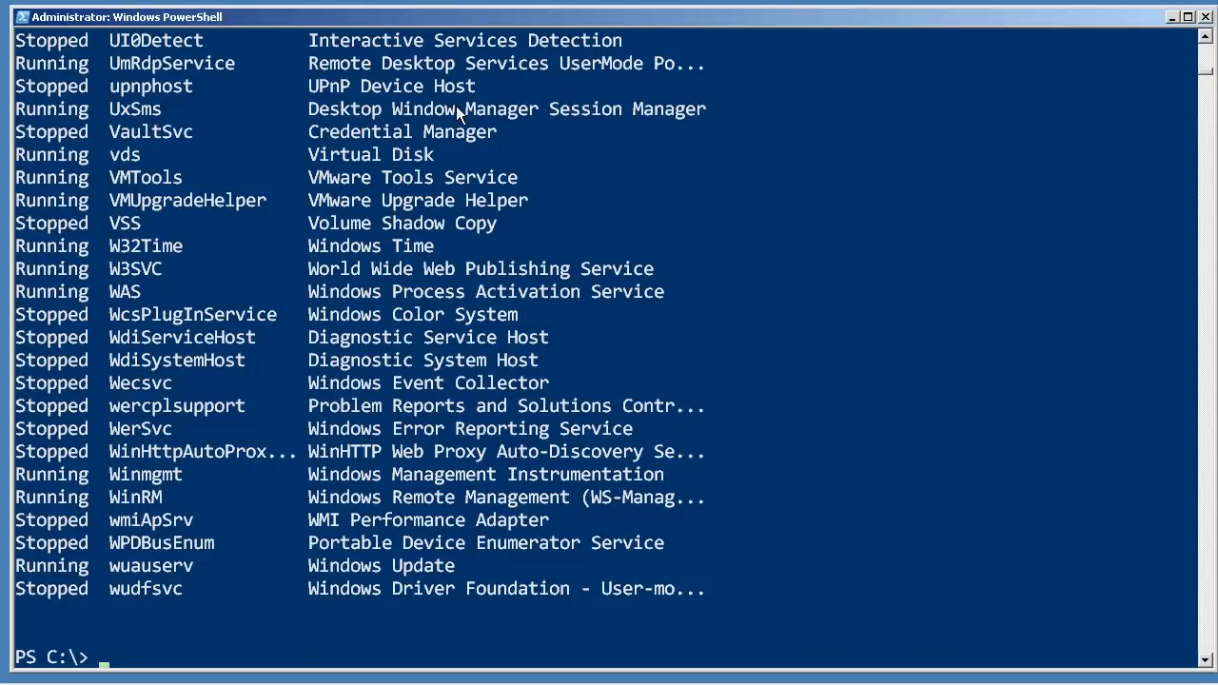
- Show $services[0], $services[1] and the second service's name via $services[1].name
type("$services")
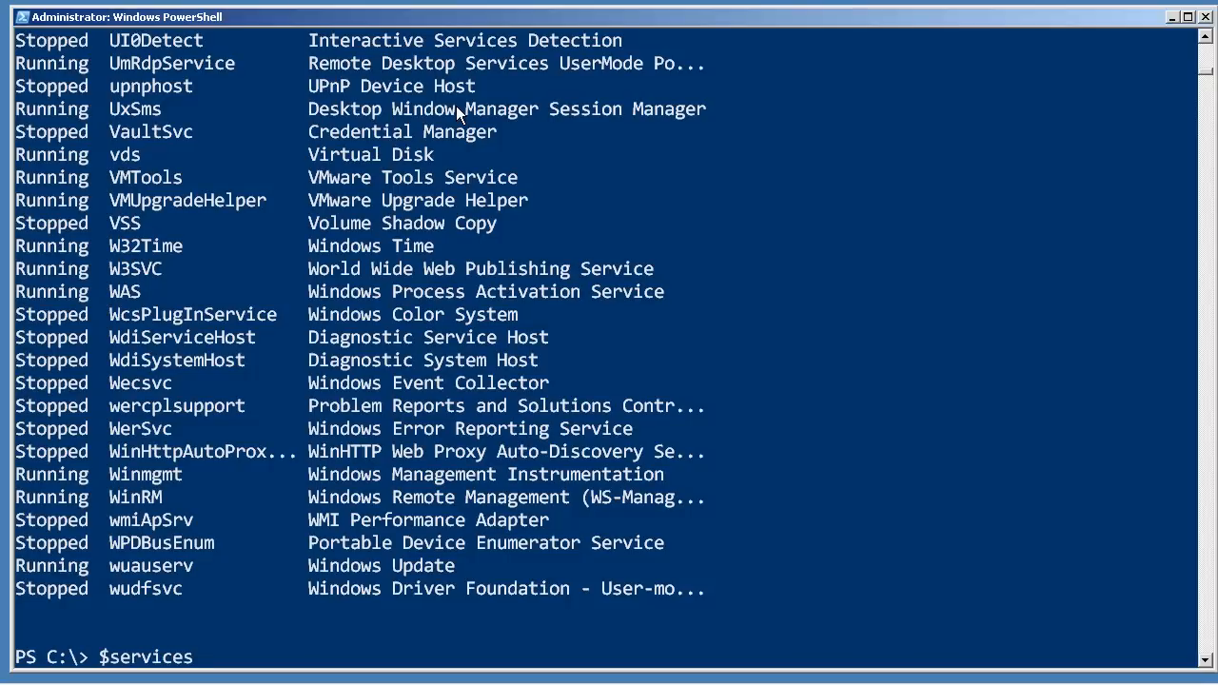
type("[0")
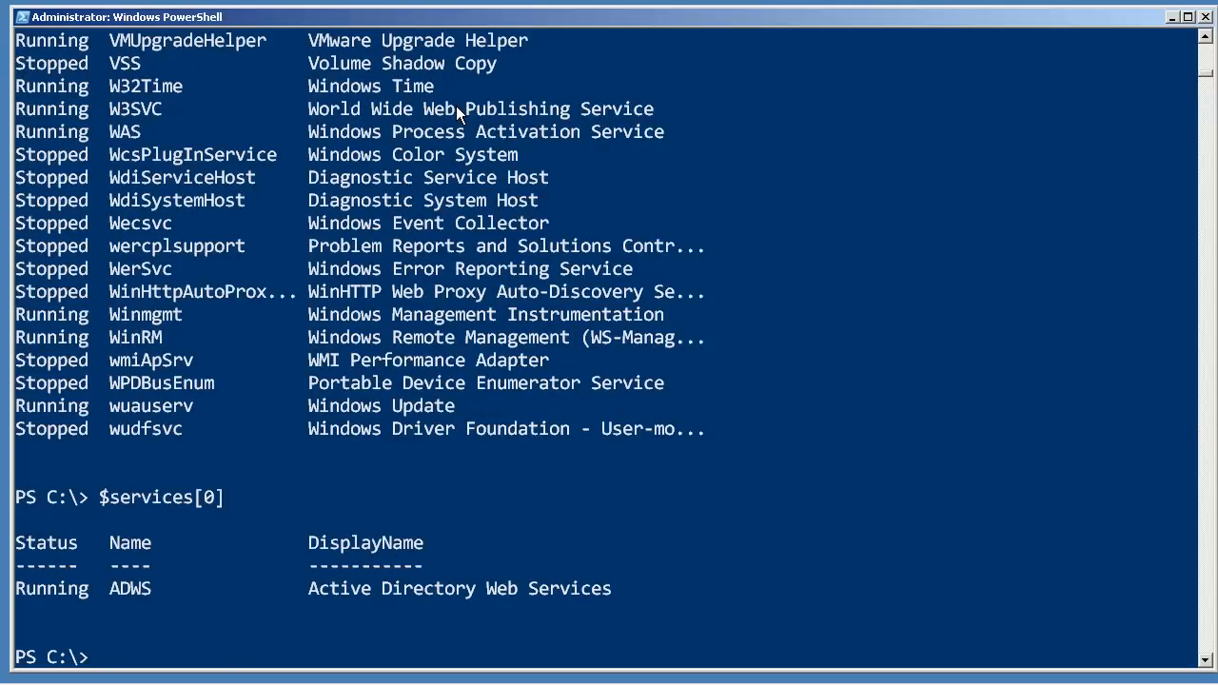
type("$services[1]")
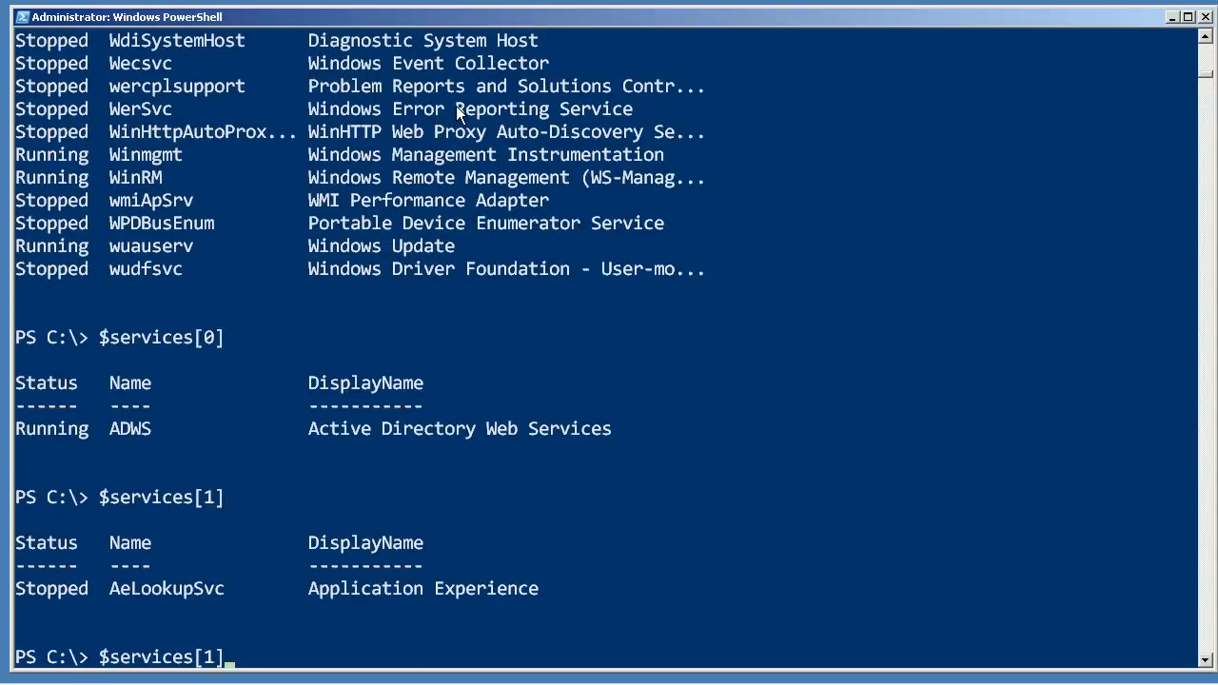
type(".")
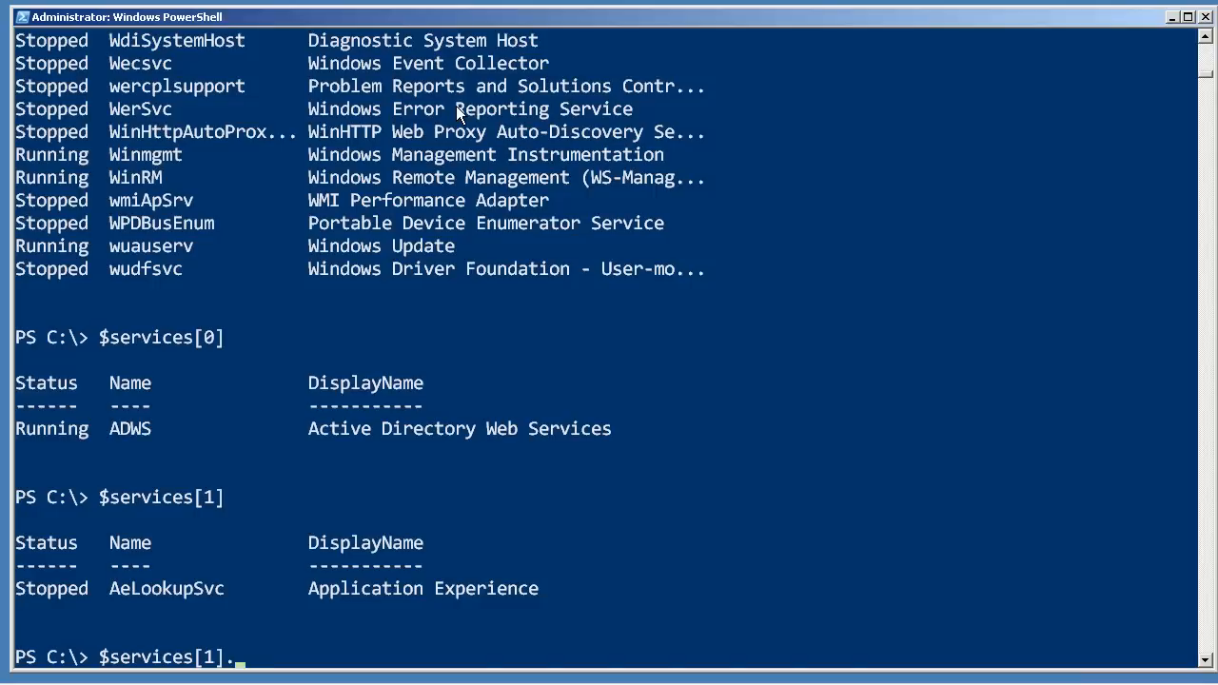
scroll("down", 3)
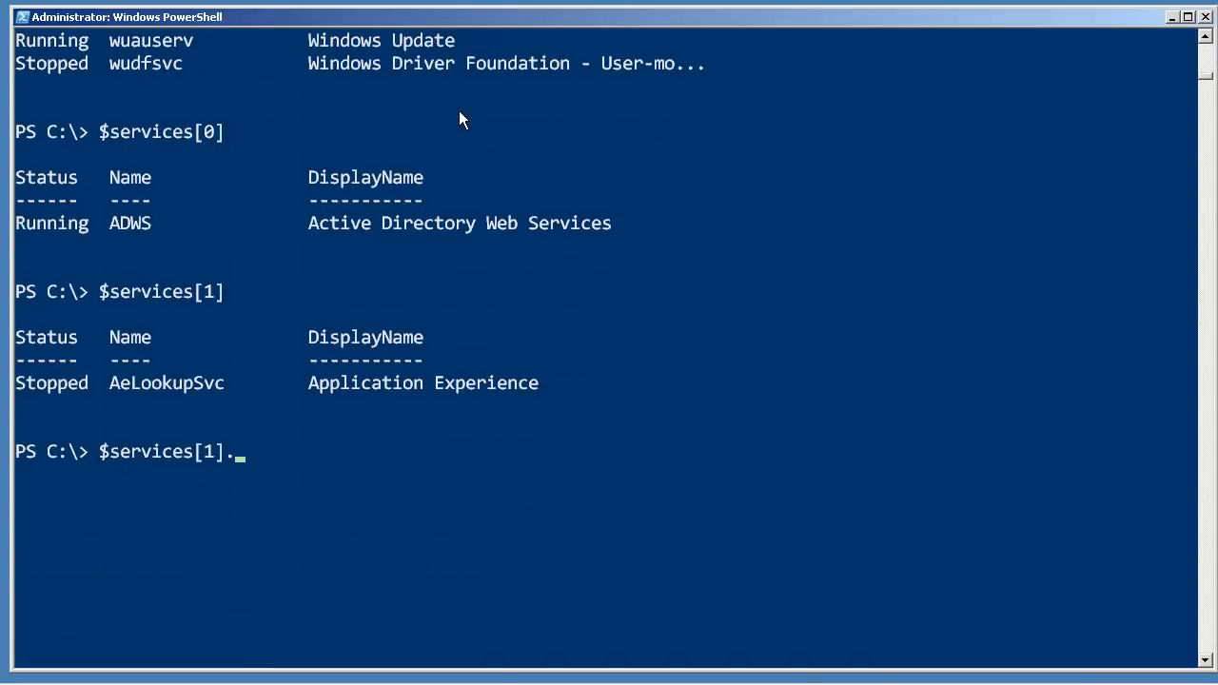
type("nam")
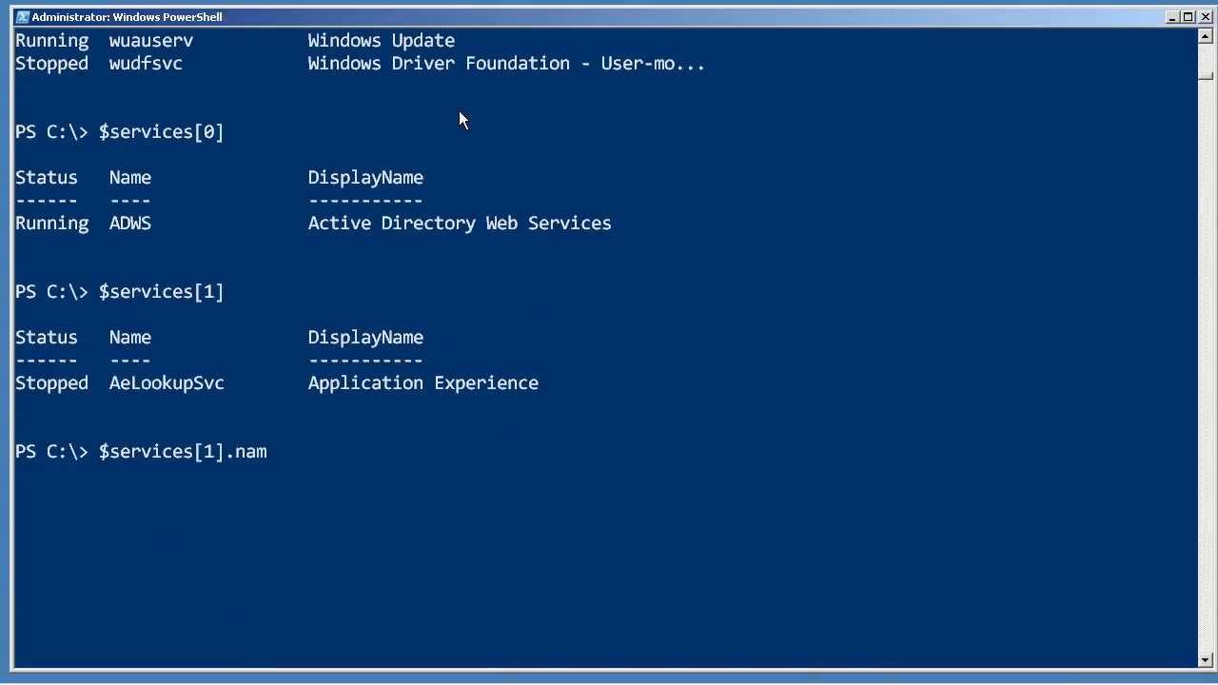
key("Enter")
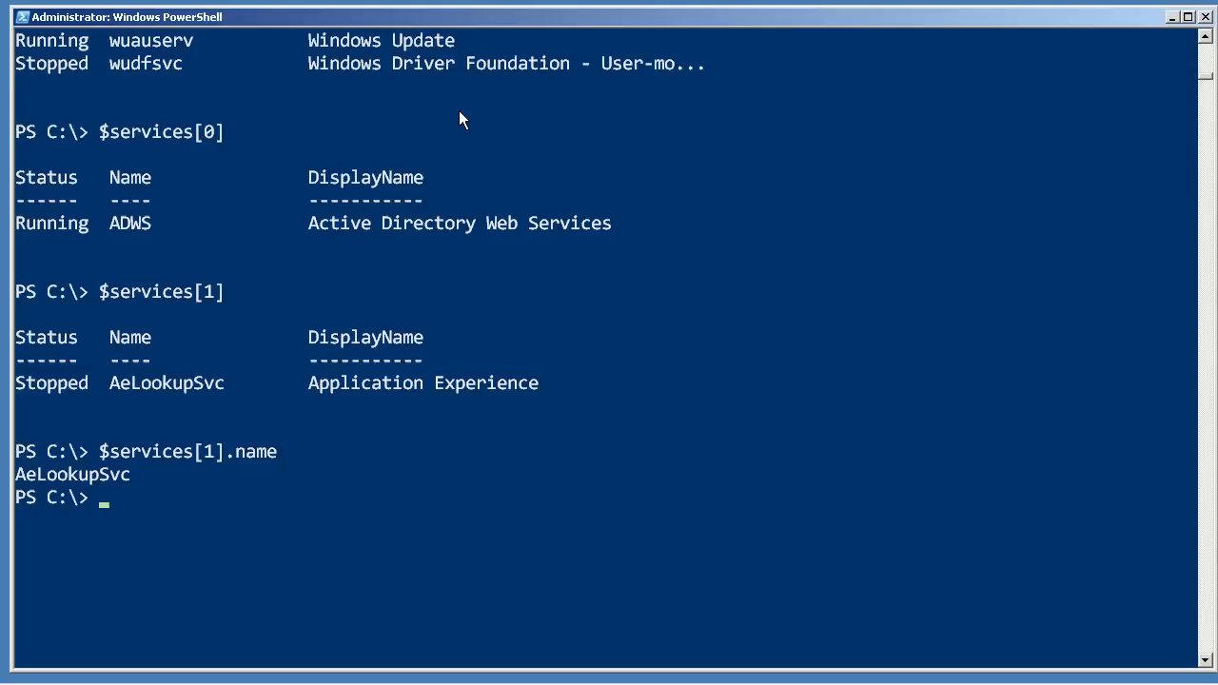
- Show the last and second-to-last services with $services[-1] and $services[-2]
type("$services[1].n")
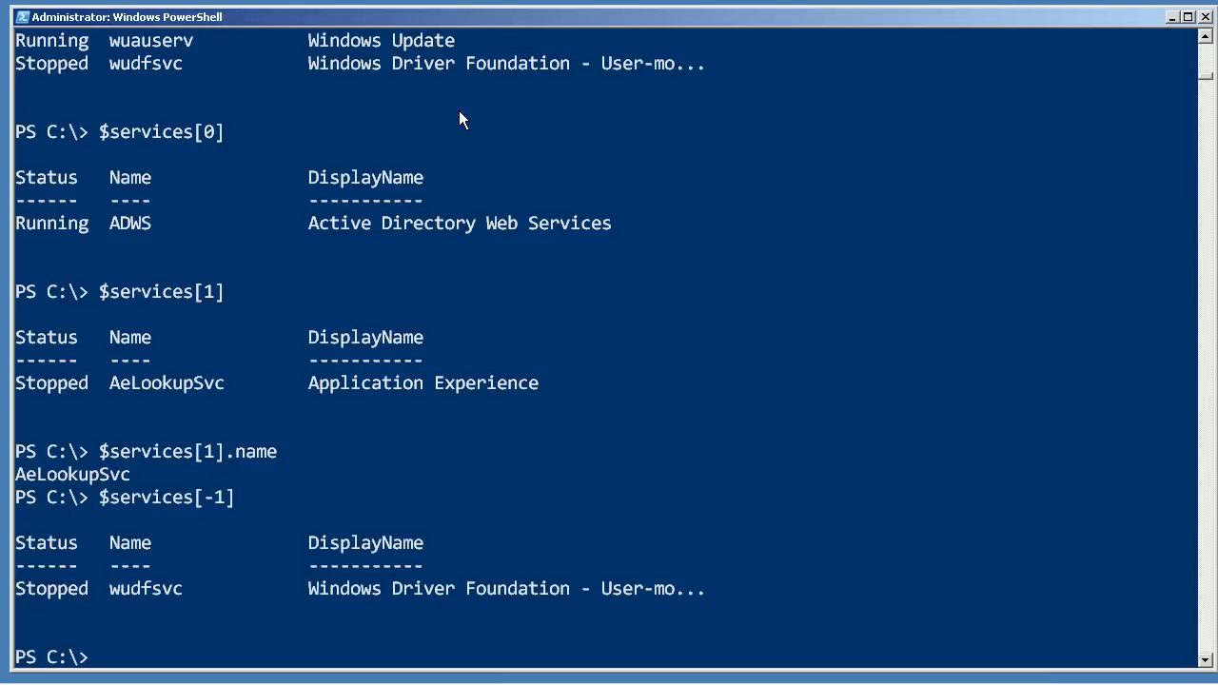
type("$services[-2]")
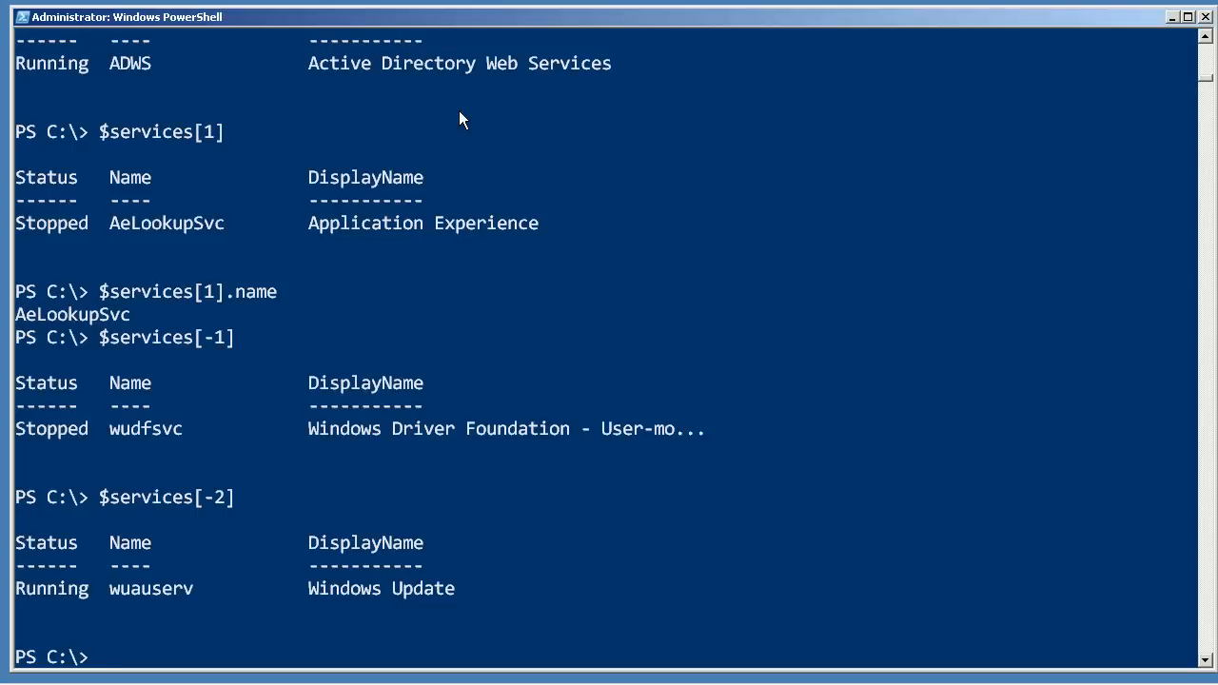
type("$services | sort status |")
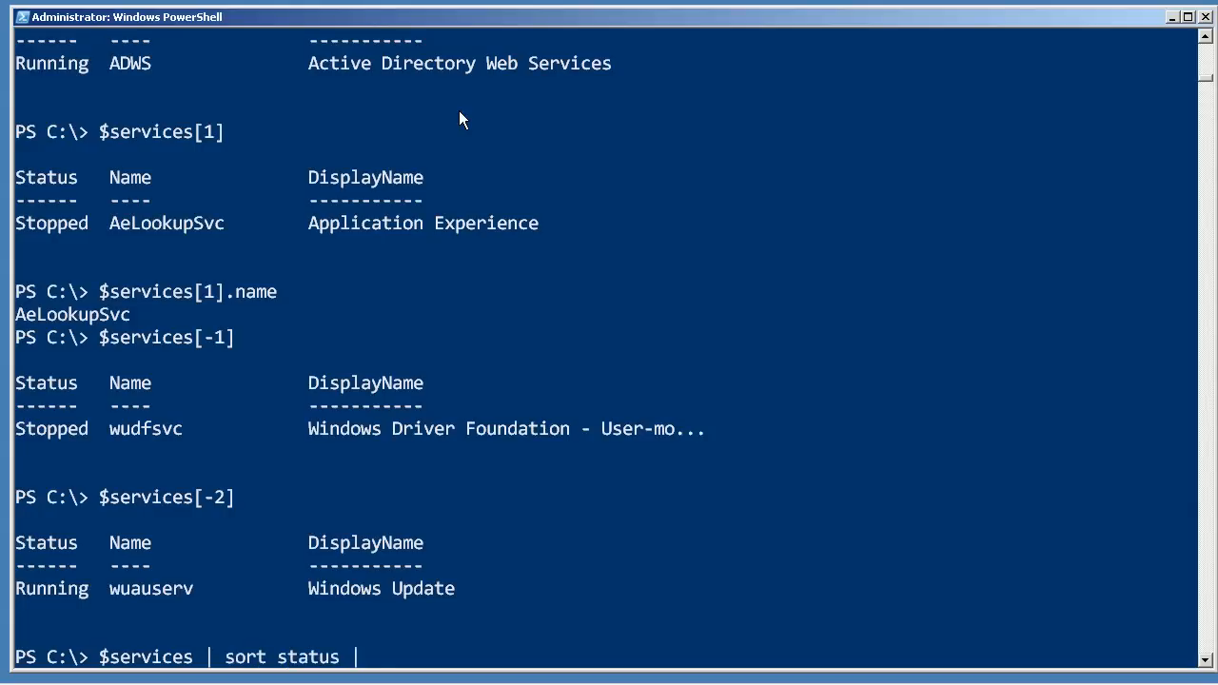
- Finish the sort pipeline with format-table -groupby status, then clear the console with cls
type("format-table -groupby status")
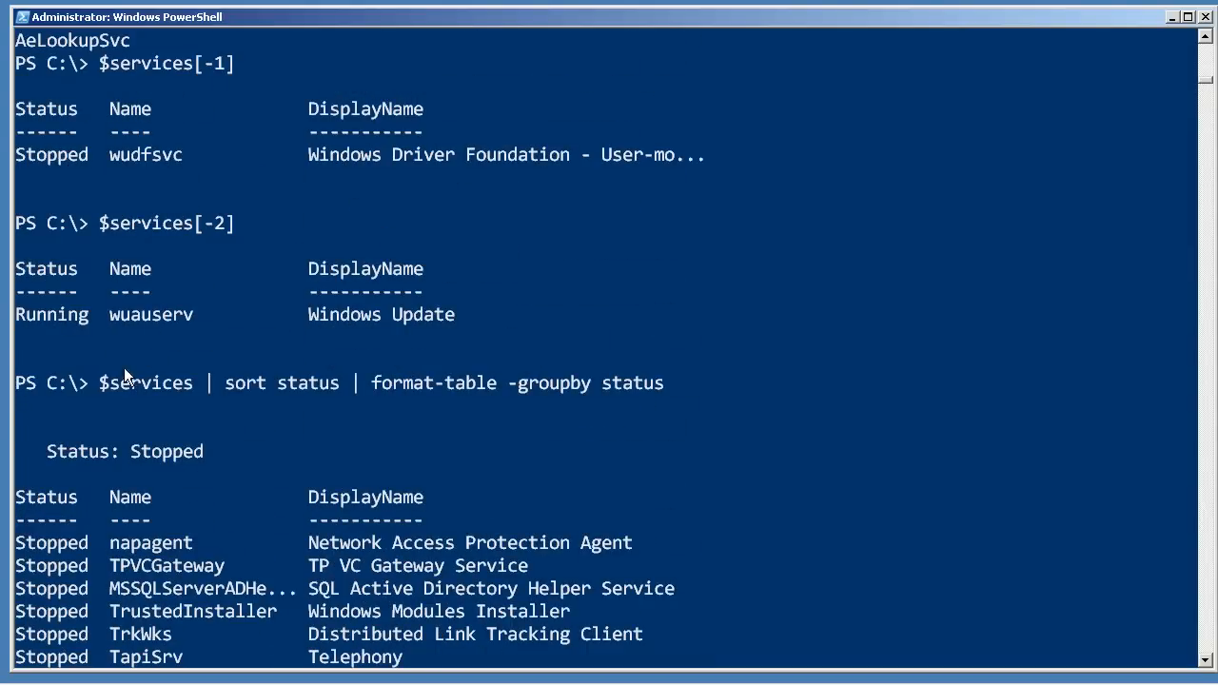
mouse_move(183, 409)
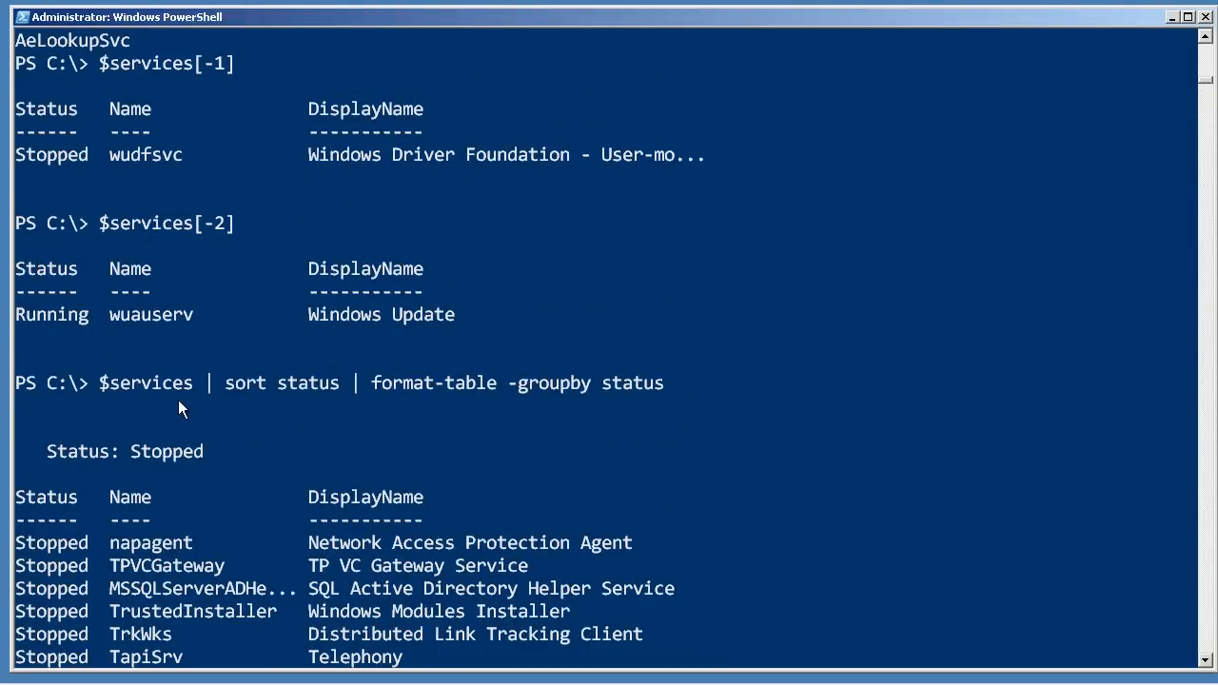
mouse_move(242, 427)
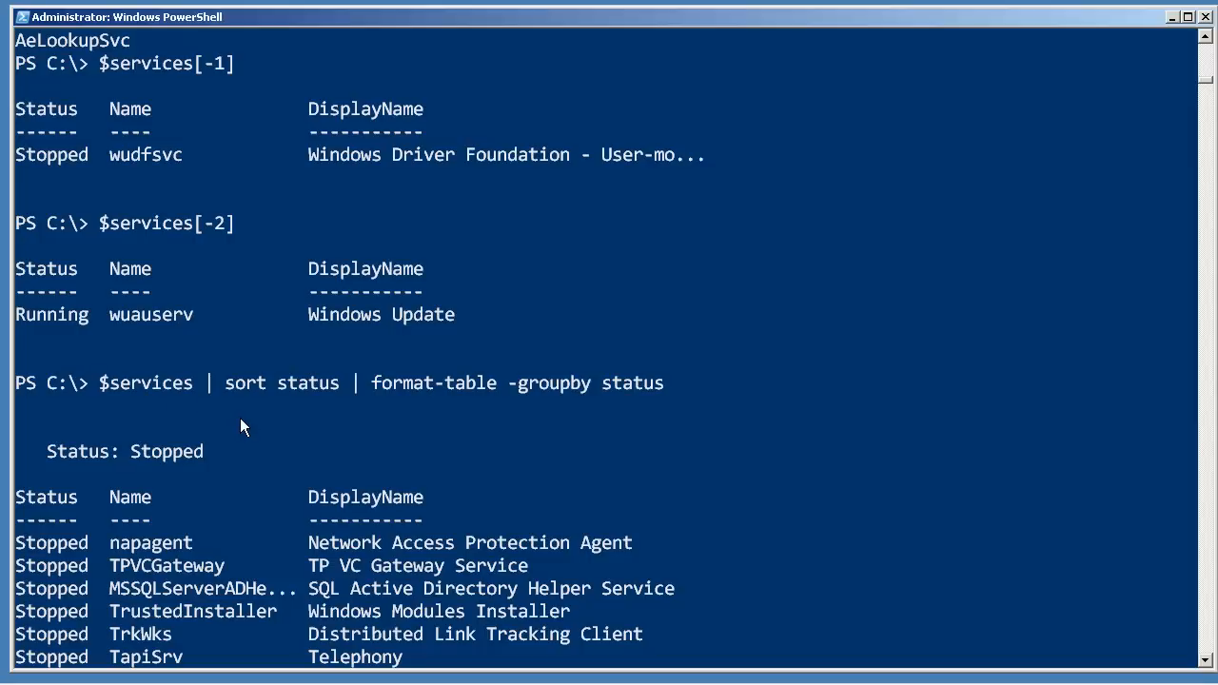
mouse_move(590, 465)
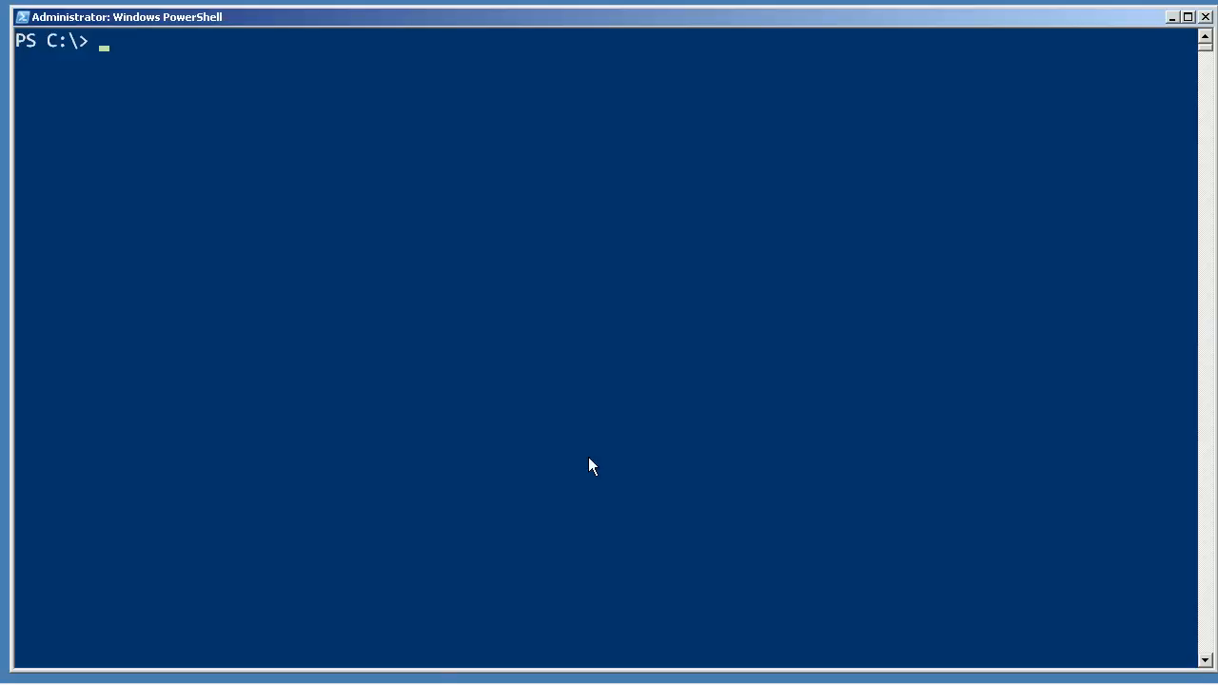
- Assign $a = 1,2,3,4,5,6,7, correcting the mistyped last number, and print $a
type("$a =")
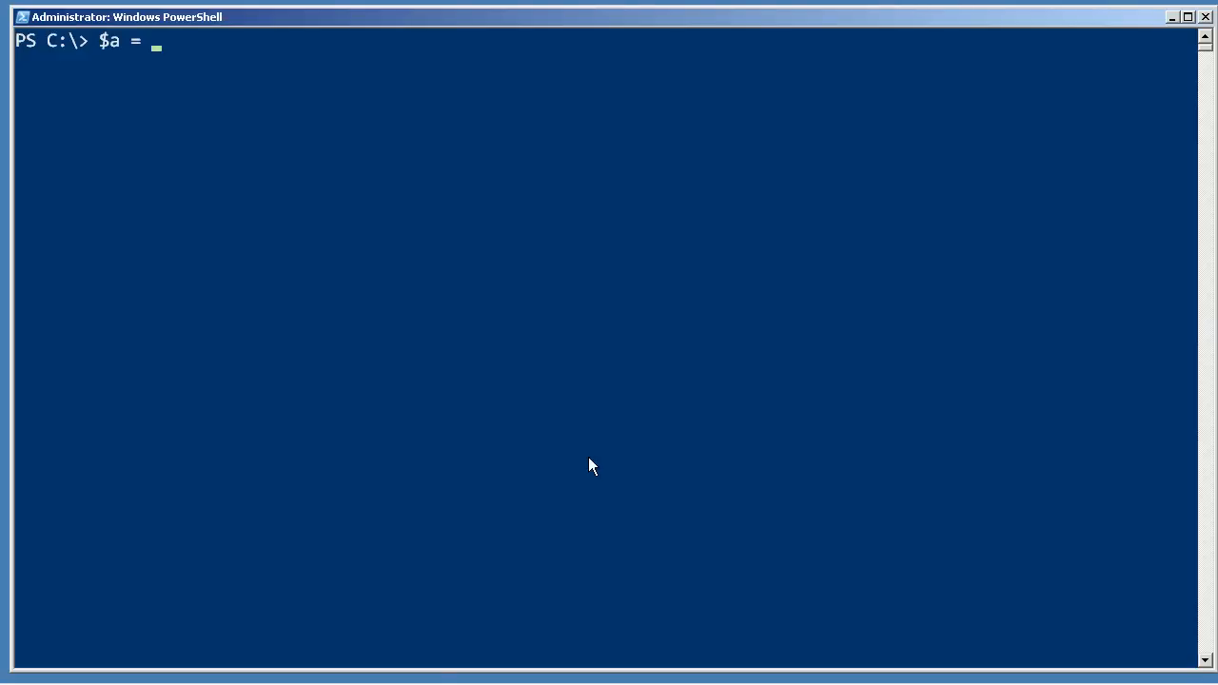
type("1,2,3,4,5,6,6")
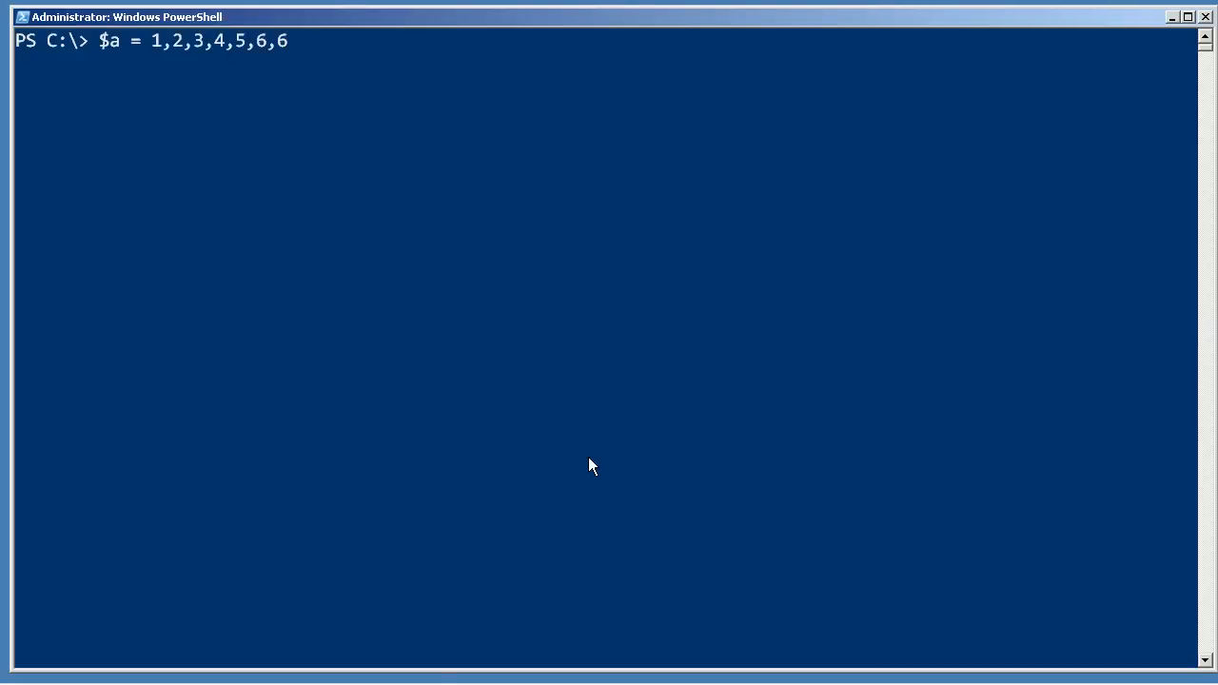
key("Enter")
type("$a")
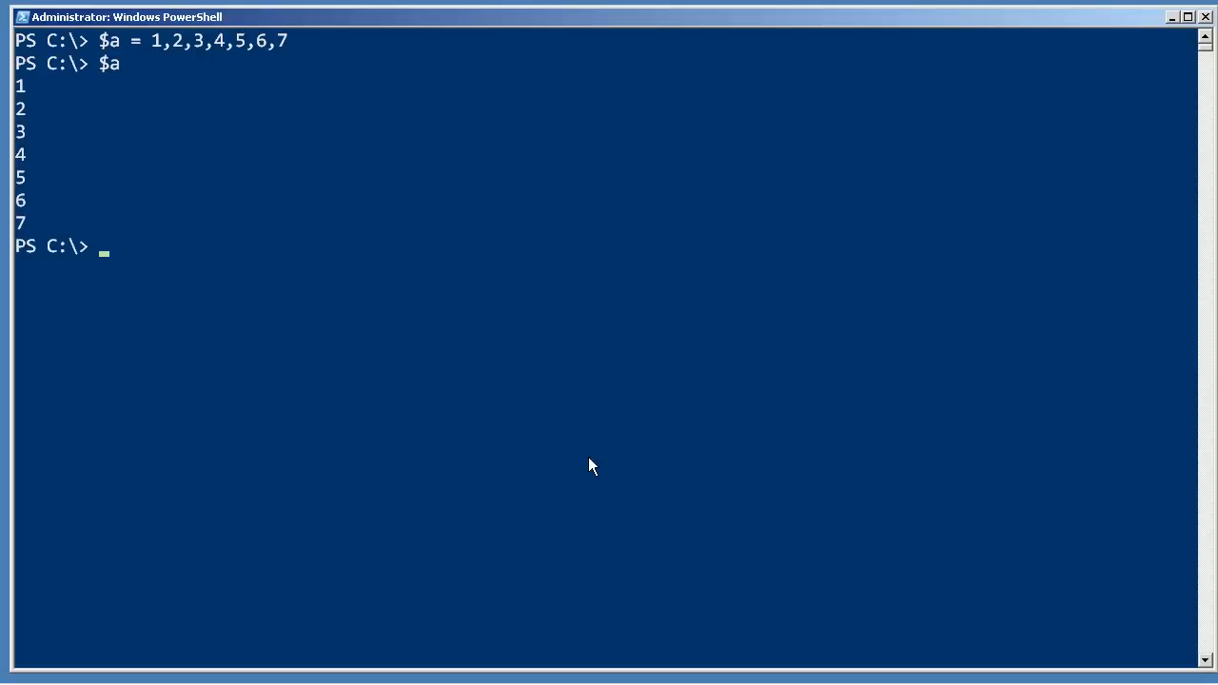
type("$")
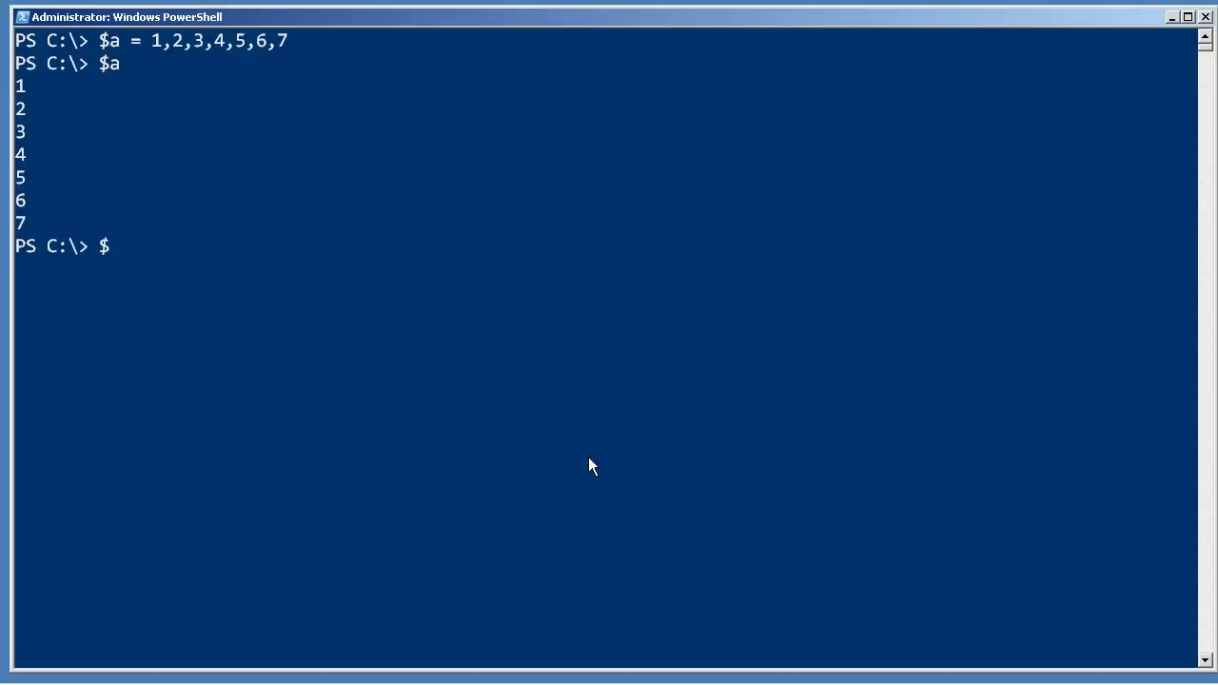
- Reassign $a = @(1,2,3,4,5,6) and type $a to display it
type("$a =")
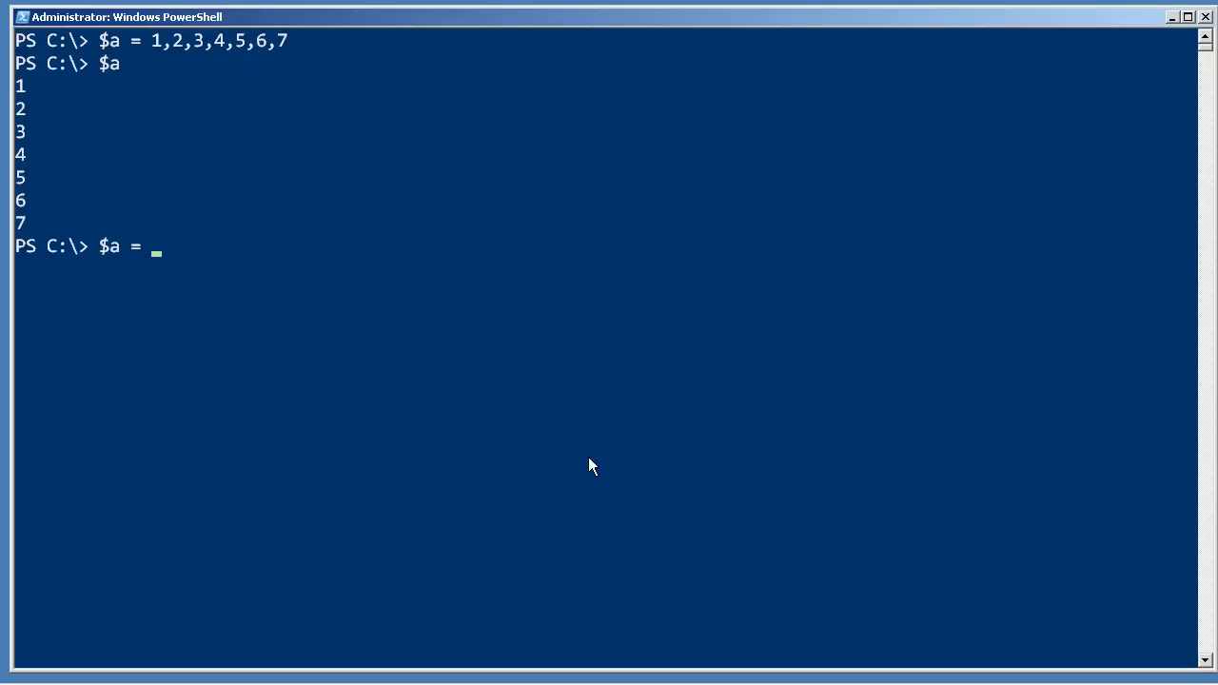
type("@")
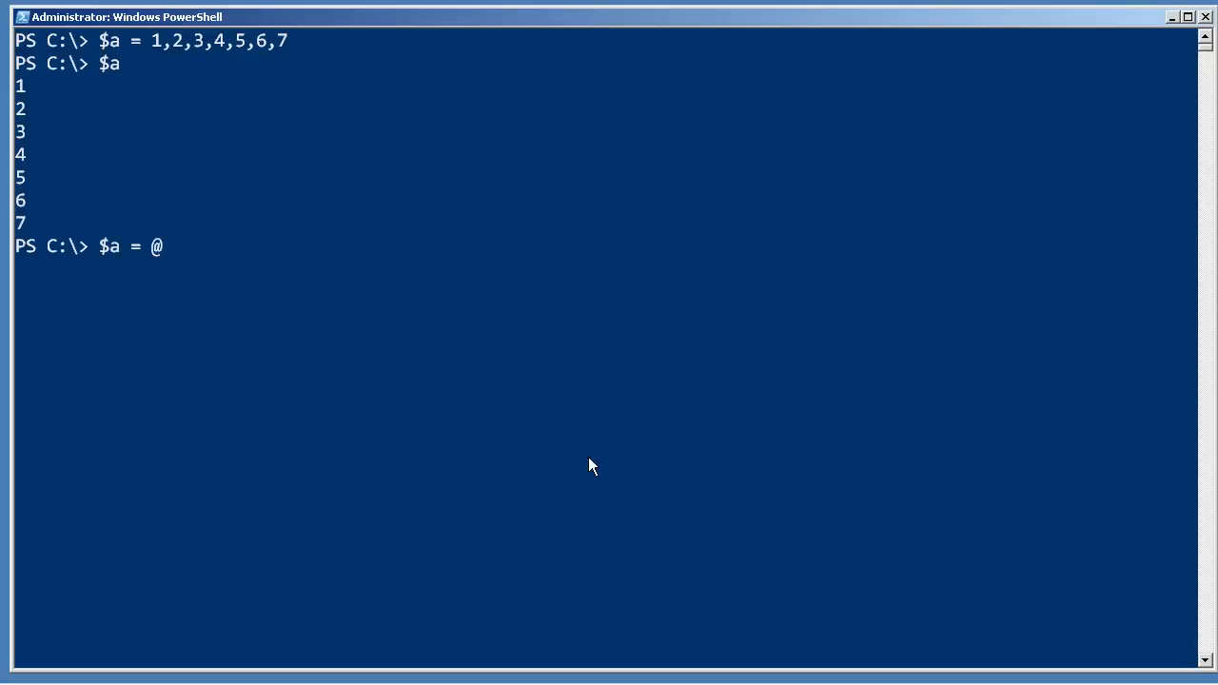
type("()")
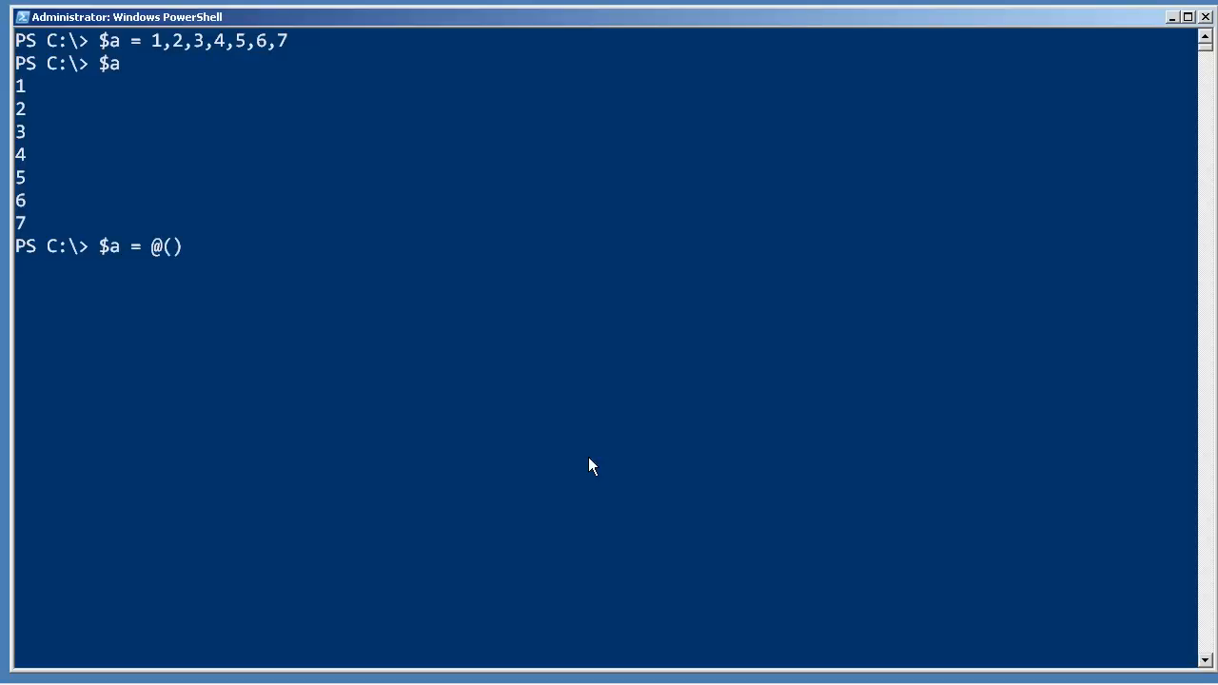
type("1,2,3,4,5,6")
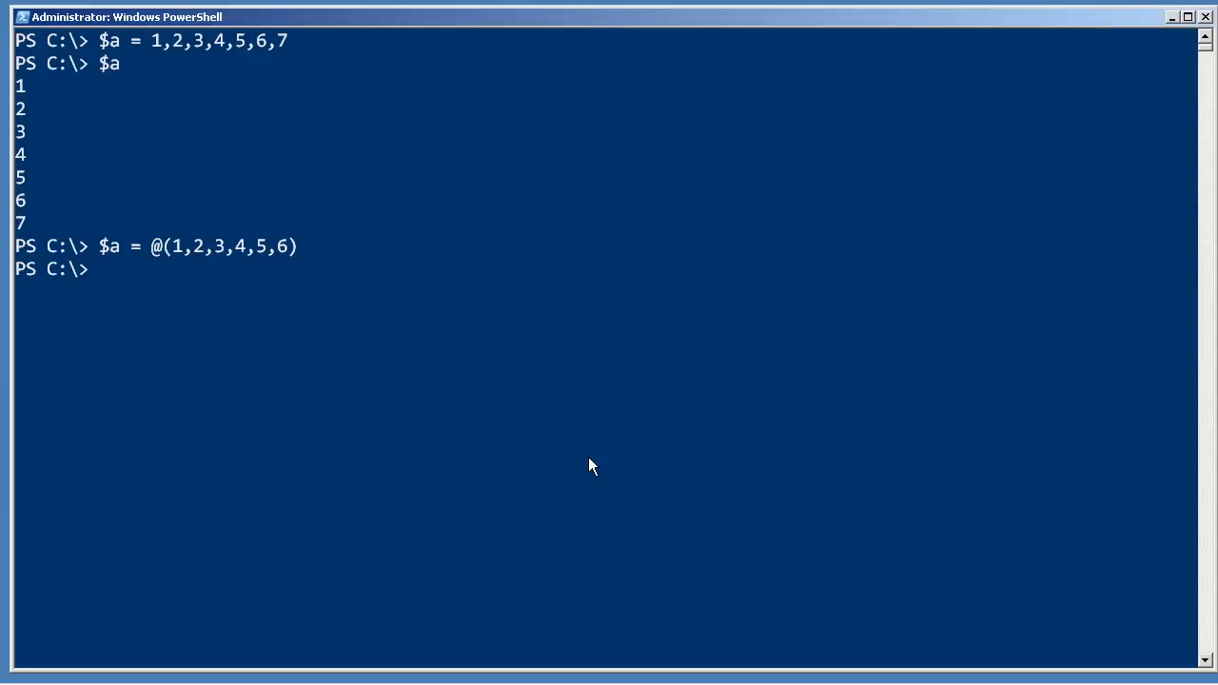
type("$a")
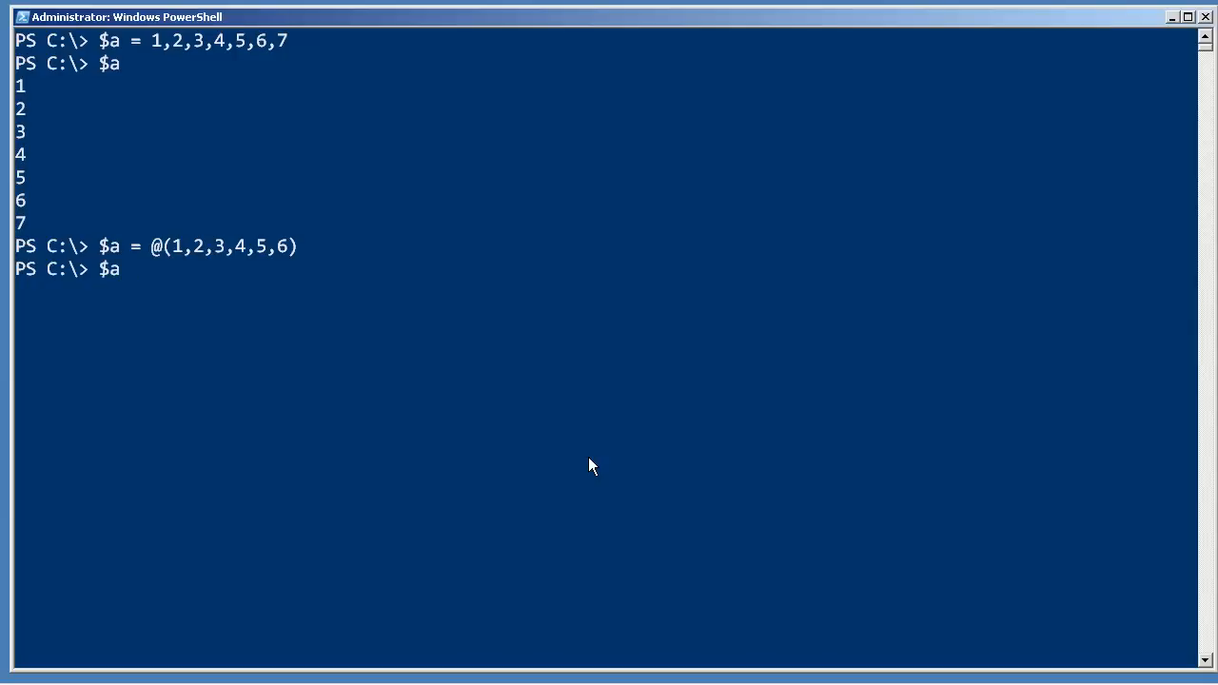